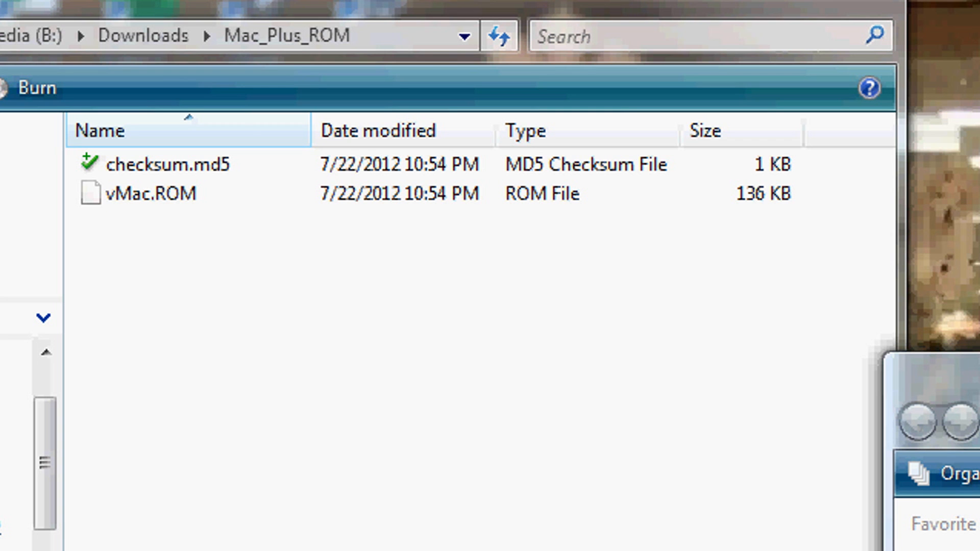
pyautogui.moveTo(460, 501)
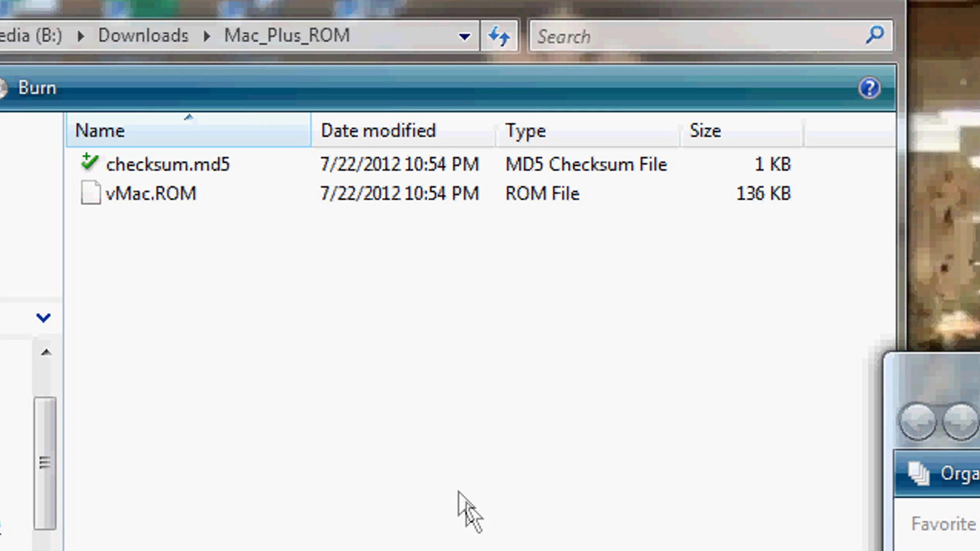
# Bring the Old school mac stuff folder with vMac.ROM and disk images forward.
pyautogui.click(151, 193)
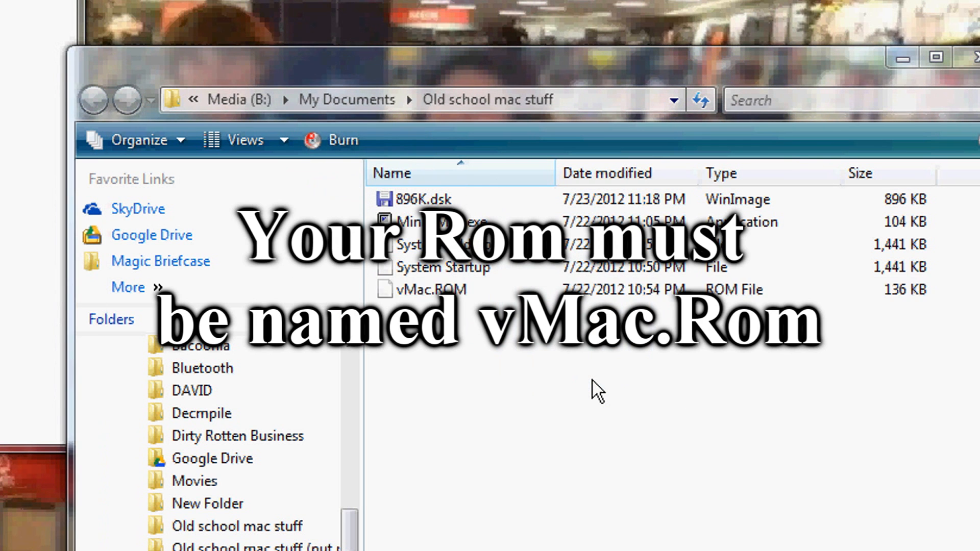
pyautogui.moveTo(423, 309)
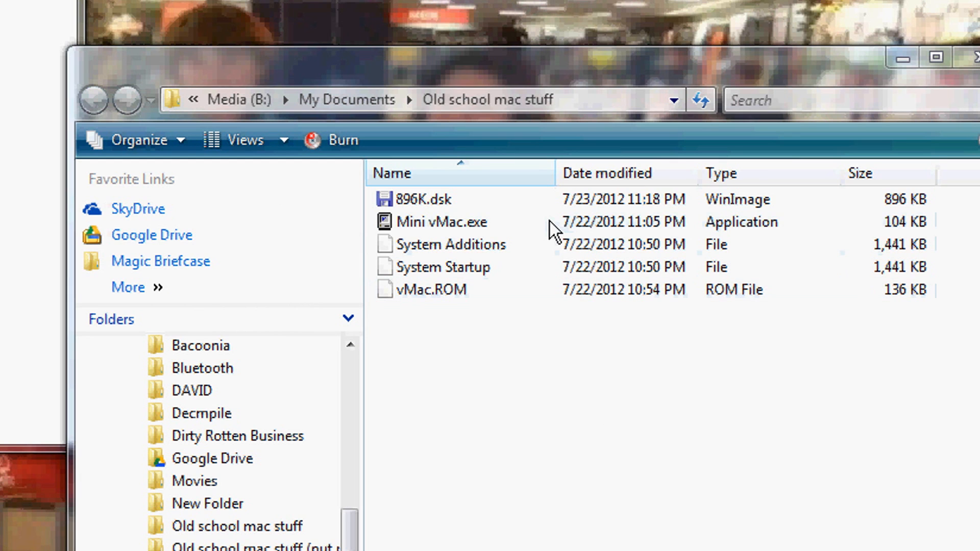
# Launch Mini vMac.exe and insert the System Startup disk to boot the Mac desktop.
pyautogui.doubleClick(440, 222)
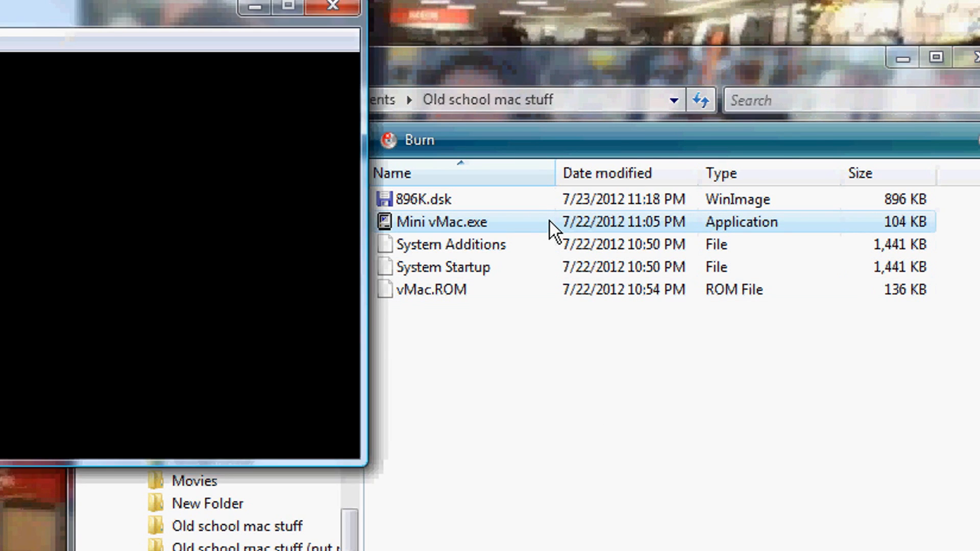
pyautogui.doubleClick(441, 222)
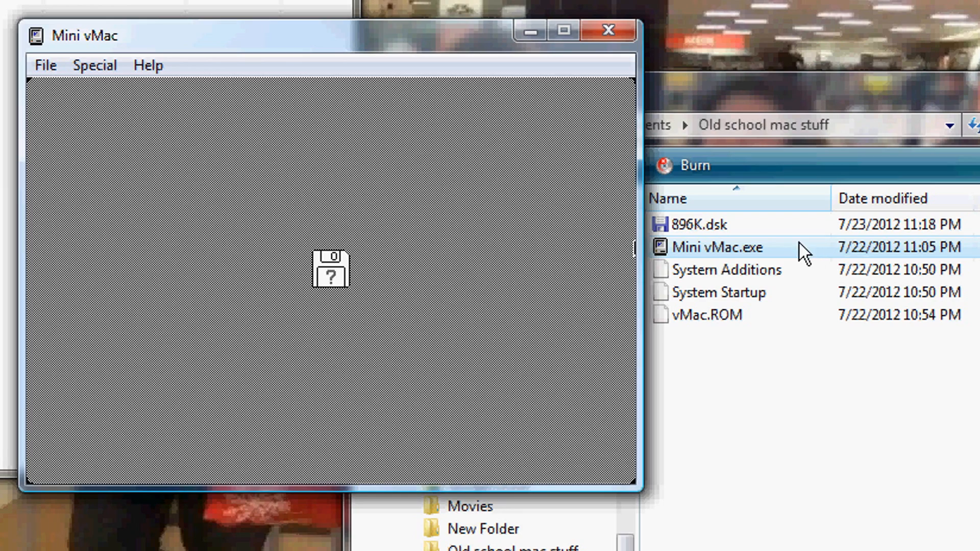
pyautogui.moveTo(331, 35); pyautogui.dragTo(287, 104)
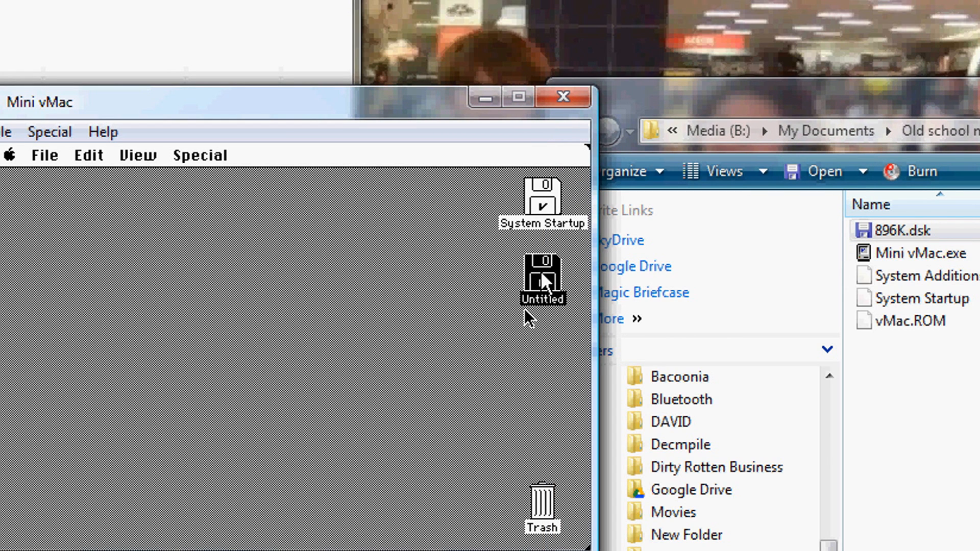
# Run the Installer and start Easy Install of System 6.0.8 onto Untitled.
pyautogui.doubleClick(542, 198)
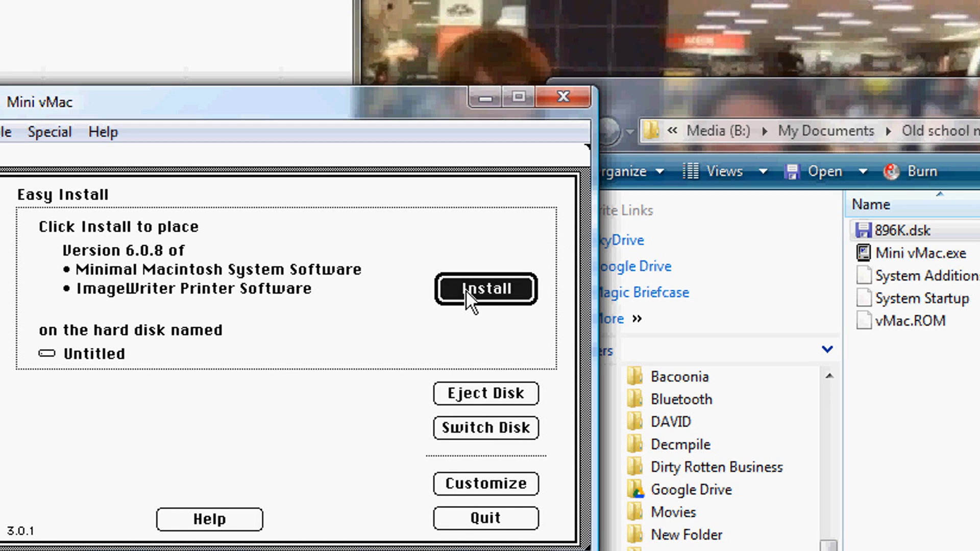
pyautogui.click(485, 288)
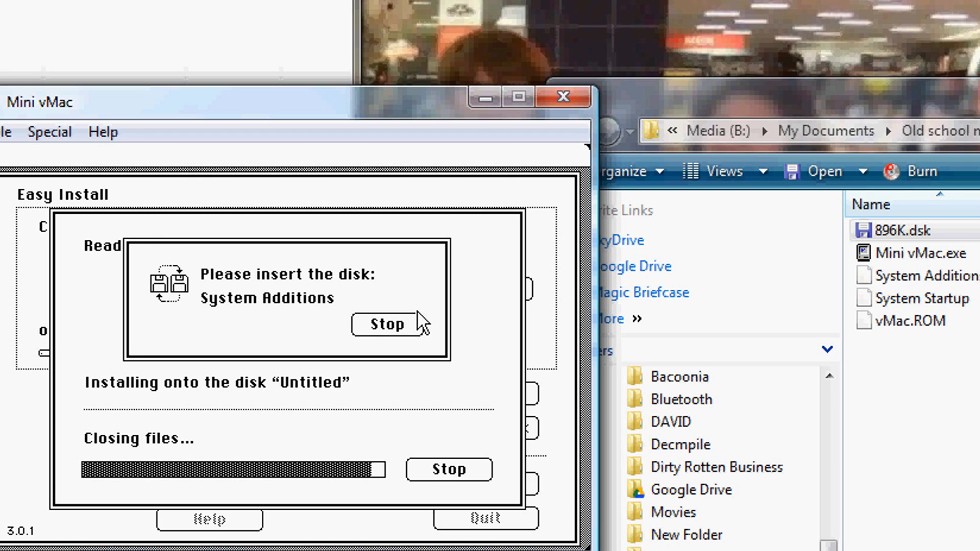
pyautogui.moveTo(424, 323)
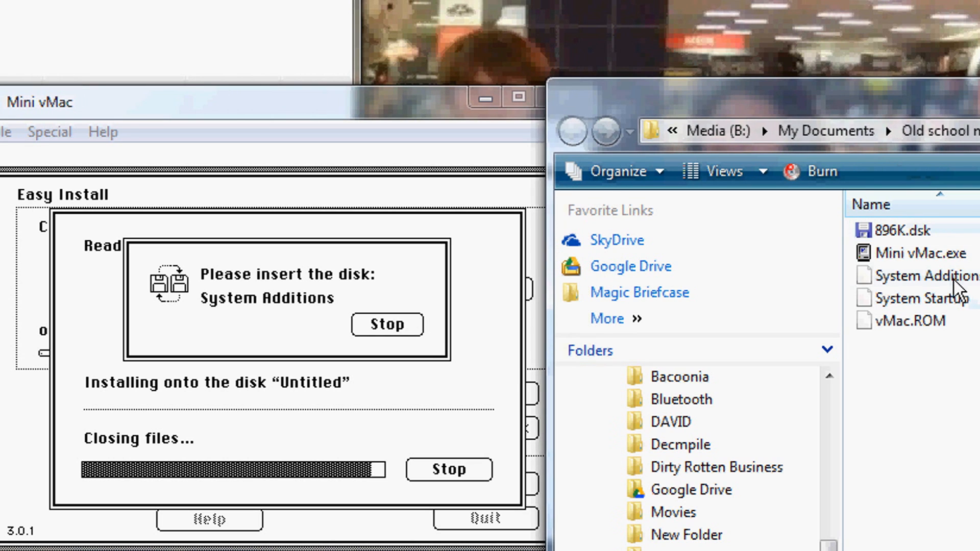
# Supply the System Additions disk, finish installing 6.0.8 on Untitled and quit the installer.
pyautogui.click(926, 276)
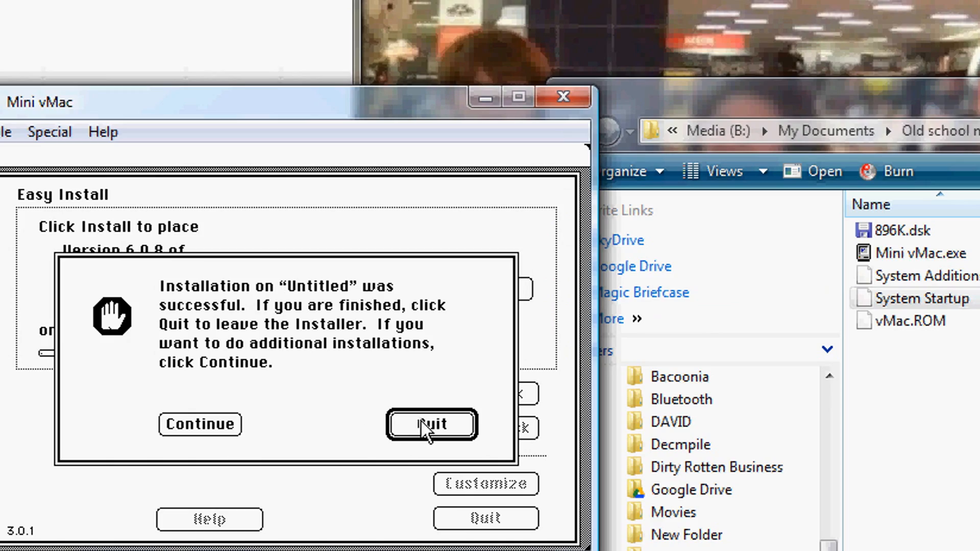
pyautogui.click(434, 425)
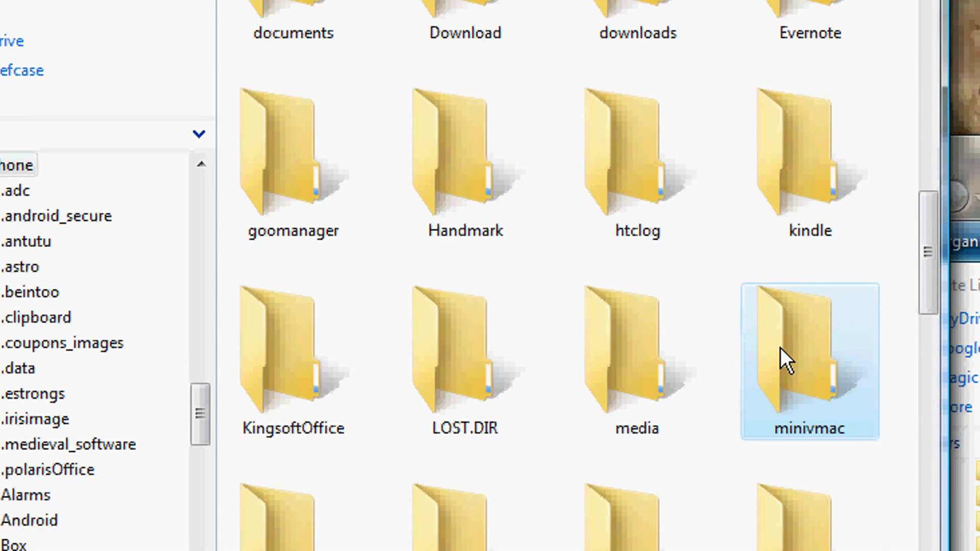
# Open the minivmac folder on the phone storage.
pyautogui.doubleClick(788, 360)
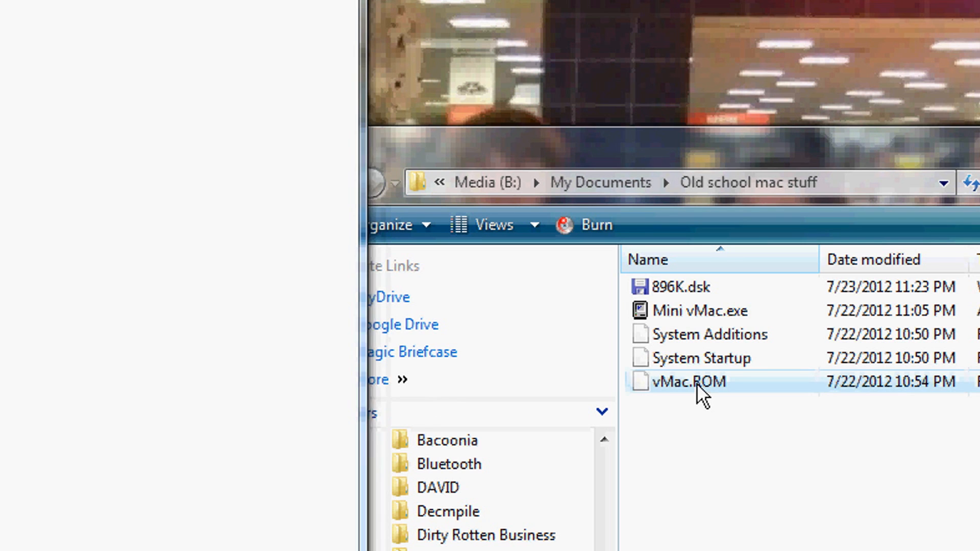